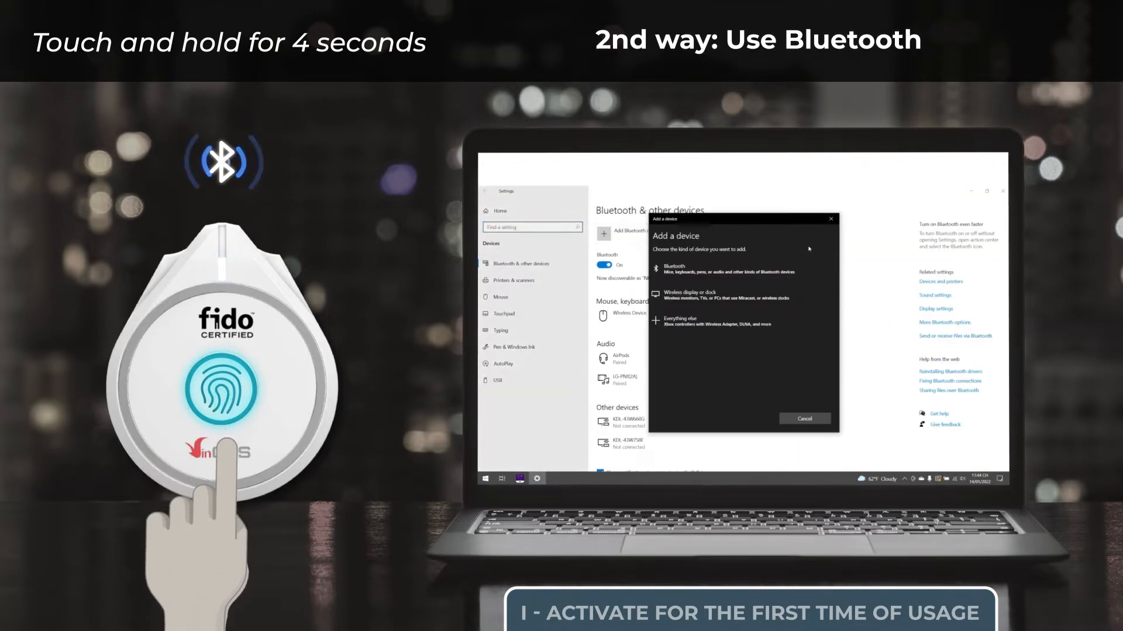
left_click(674, 269)
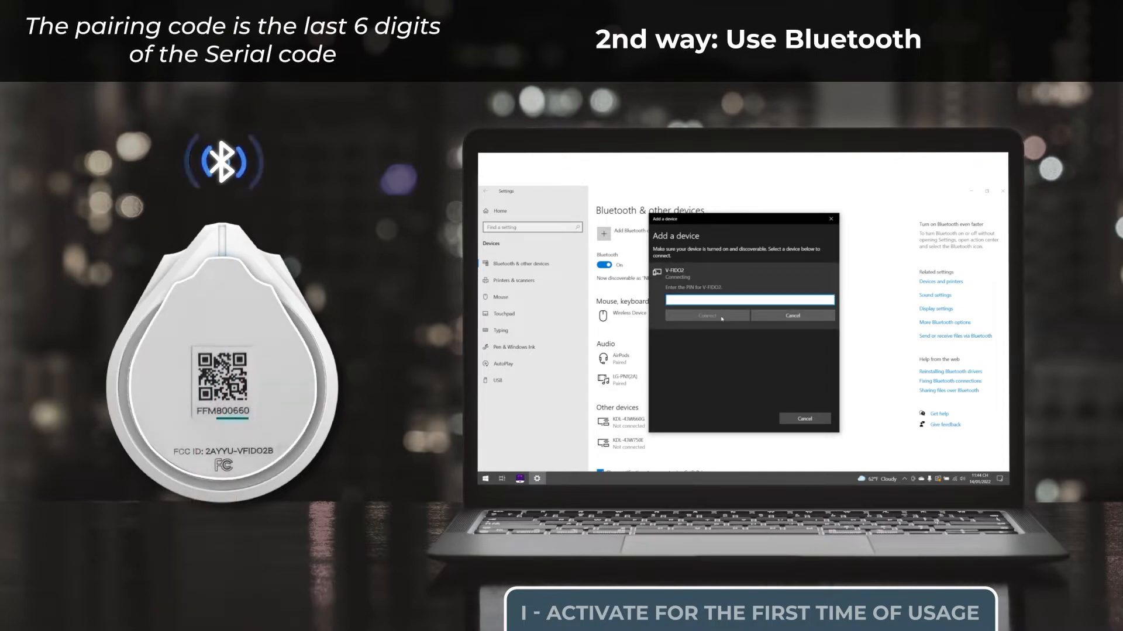
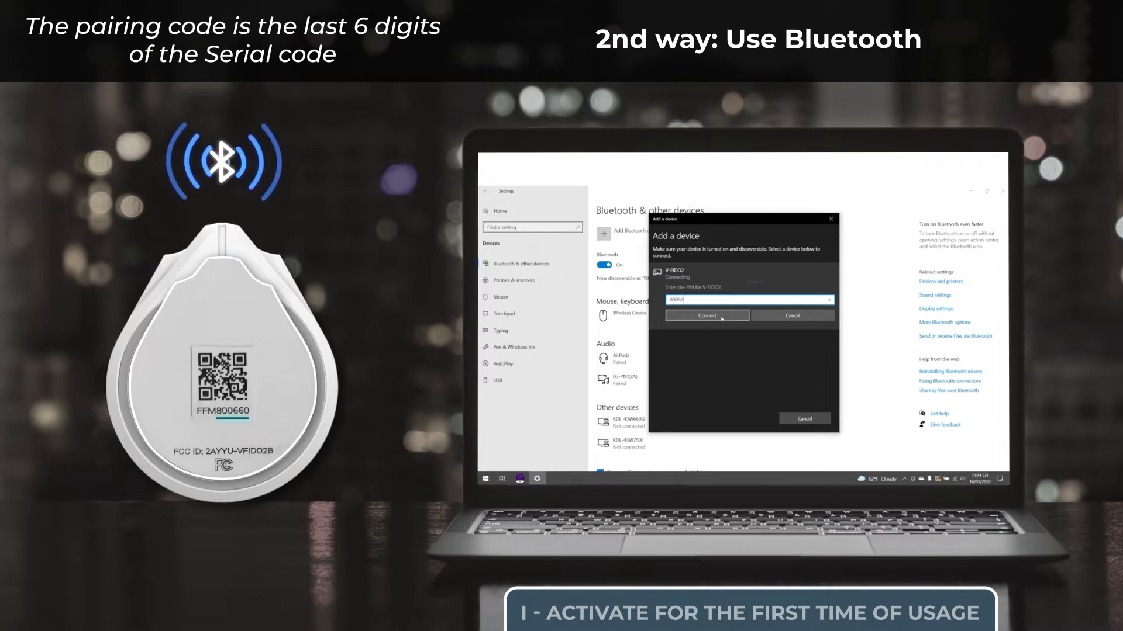
left_click(707, 315)
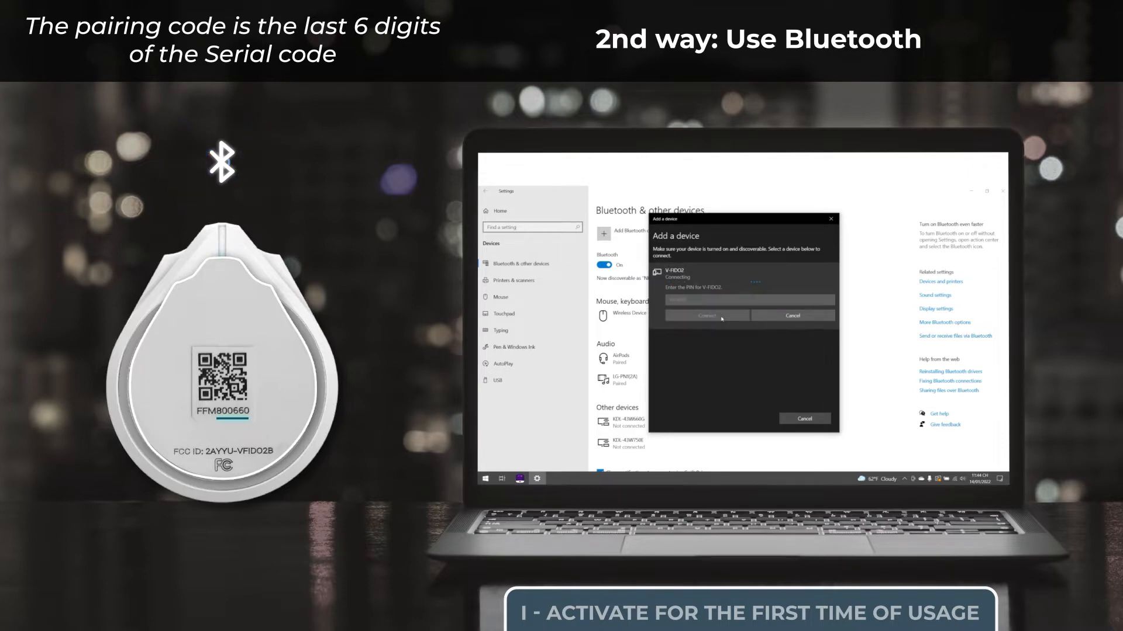
left_click(704, 316)
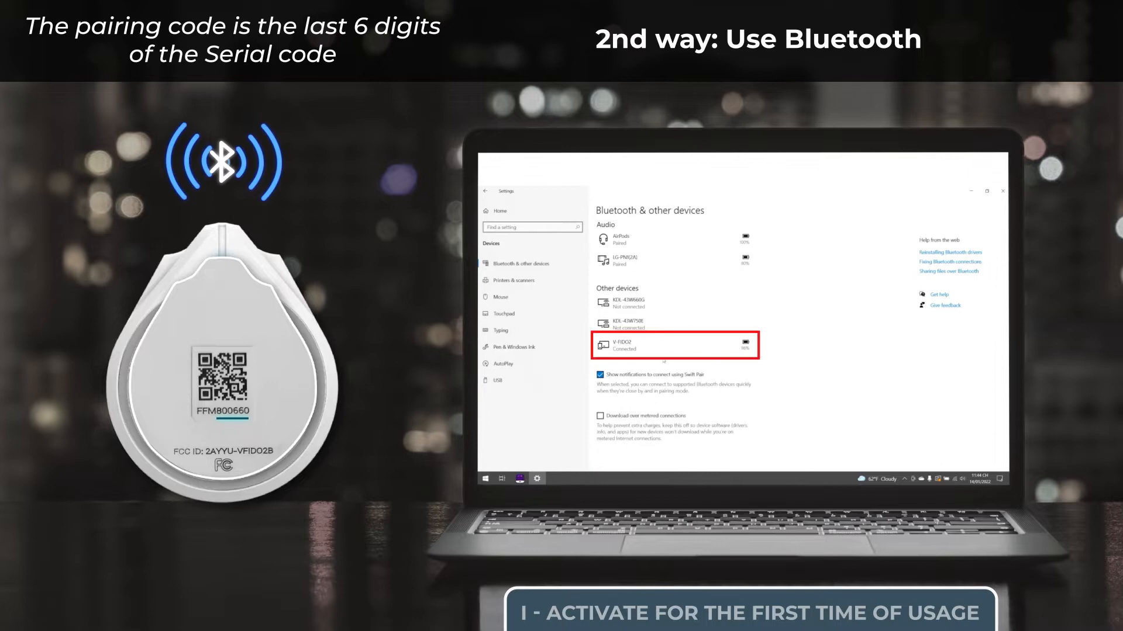
left_click(658, 347)
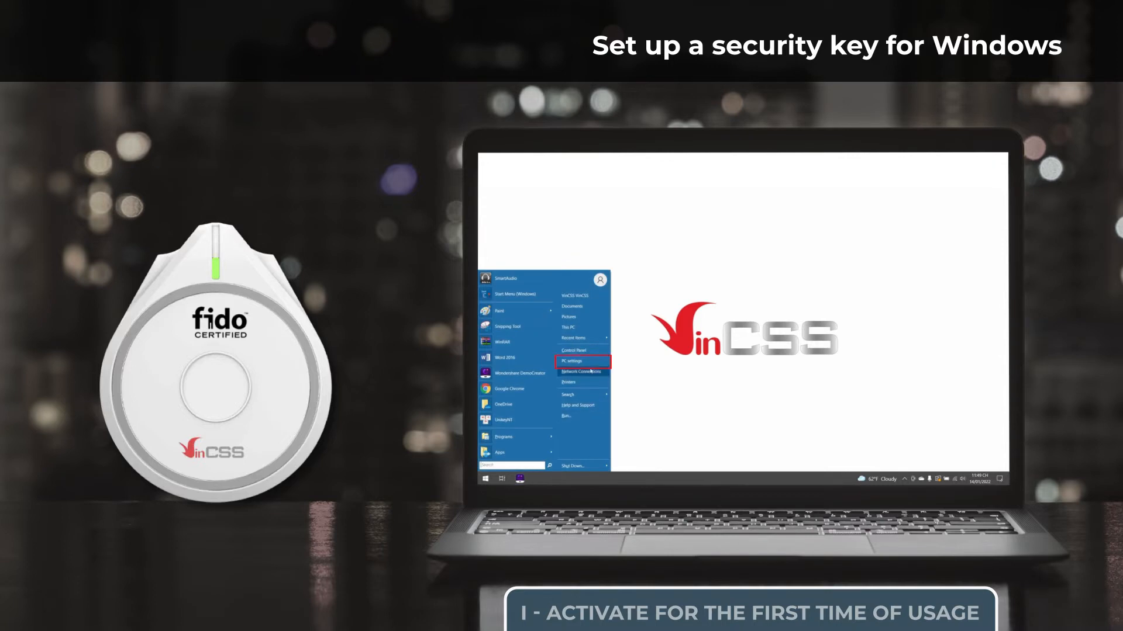
- From Accounts > Sign-in options, add a PIN to the security key and confirm it
left_click(573, 362)
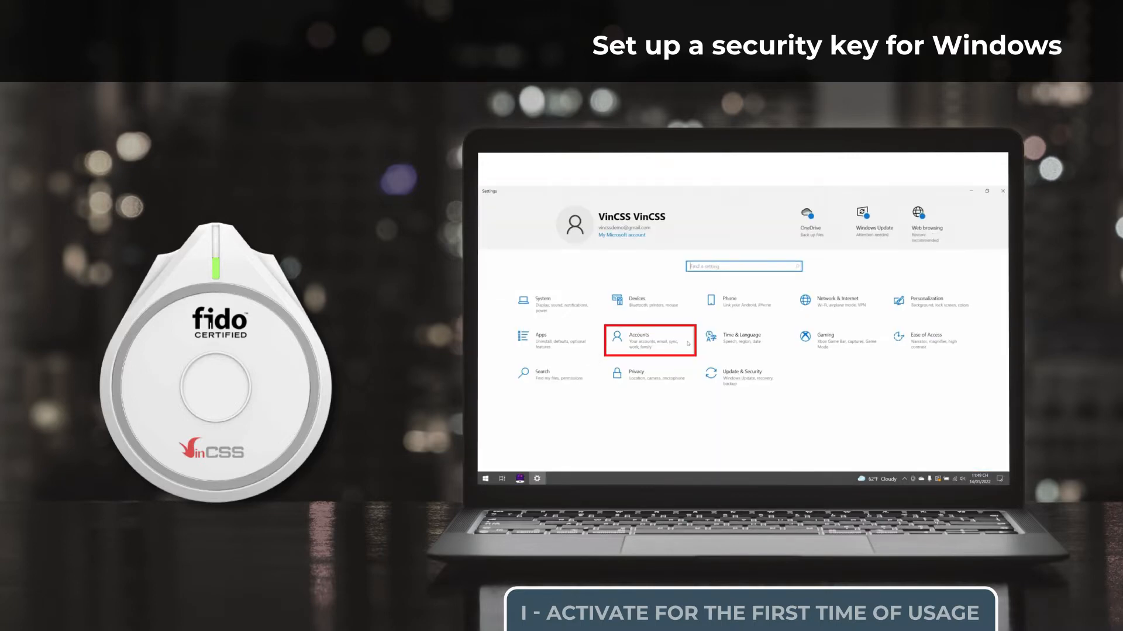
left_click(647, 340)
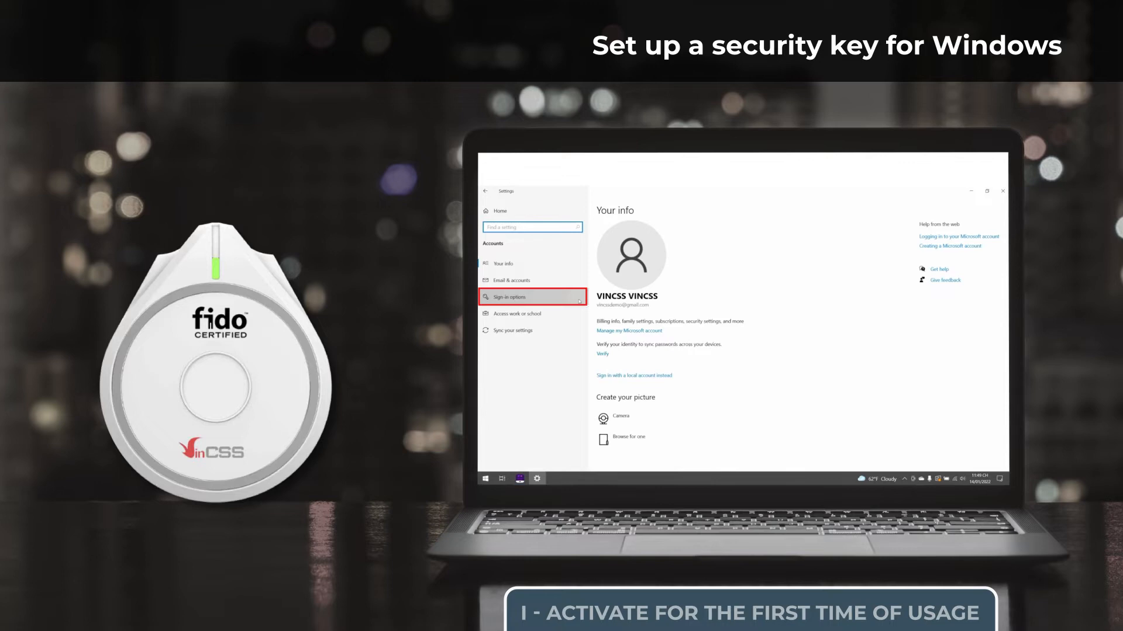
left_click(508, 297)
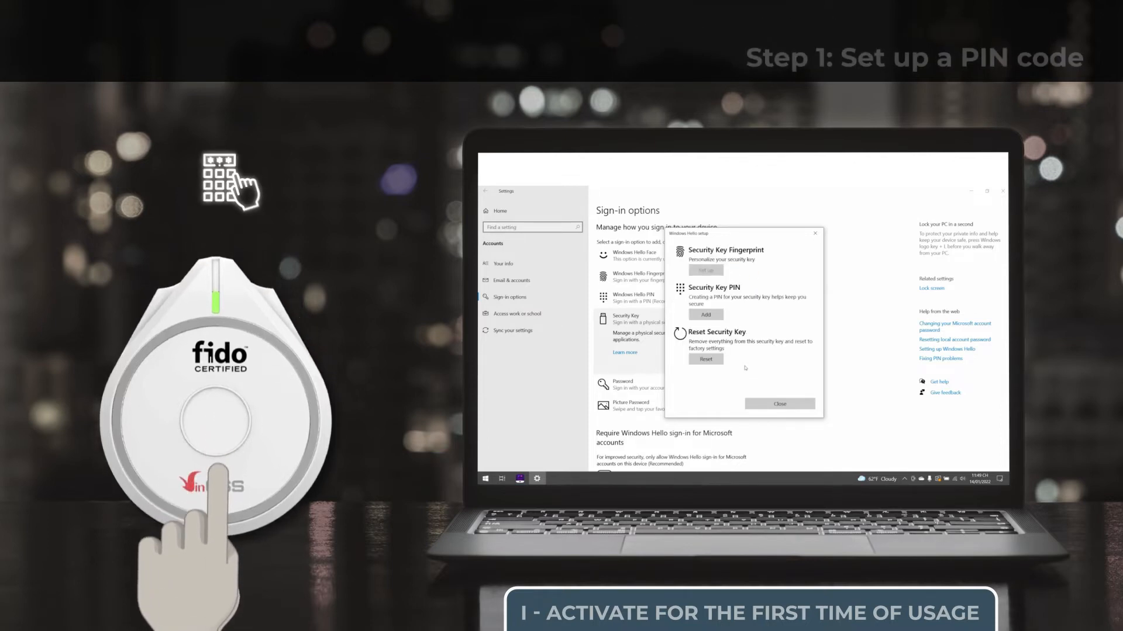
left_click(704, 315)
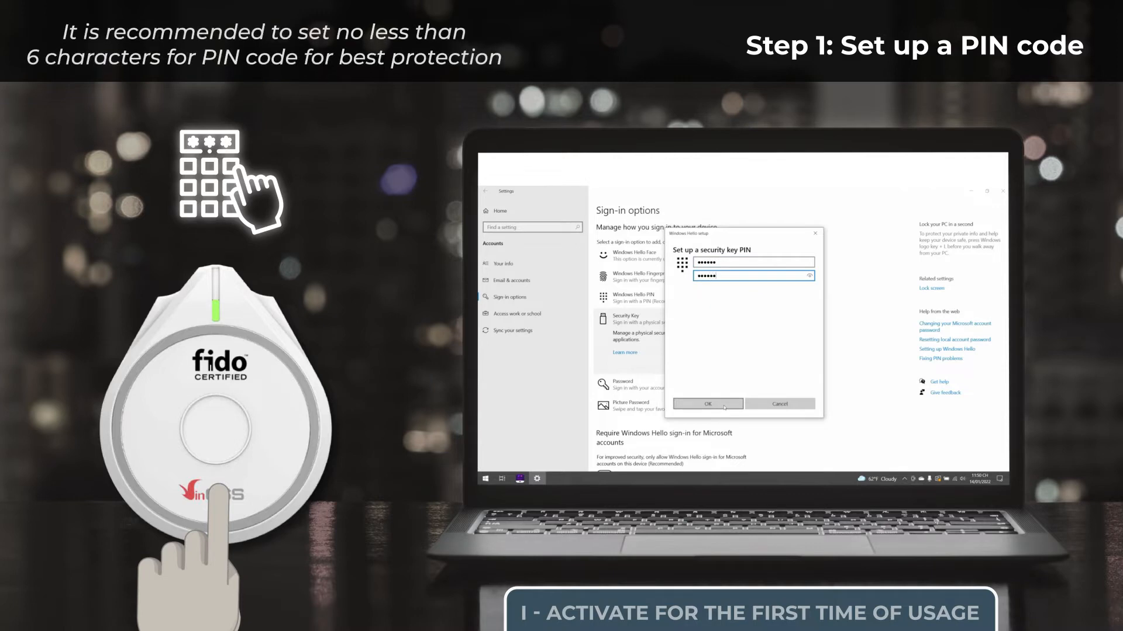
left_click(706, 403)
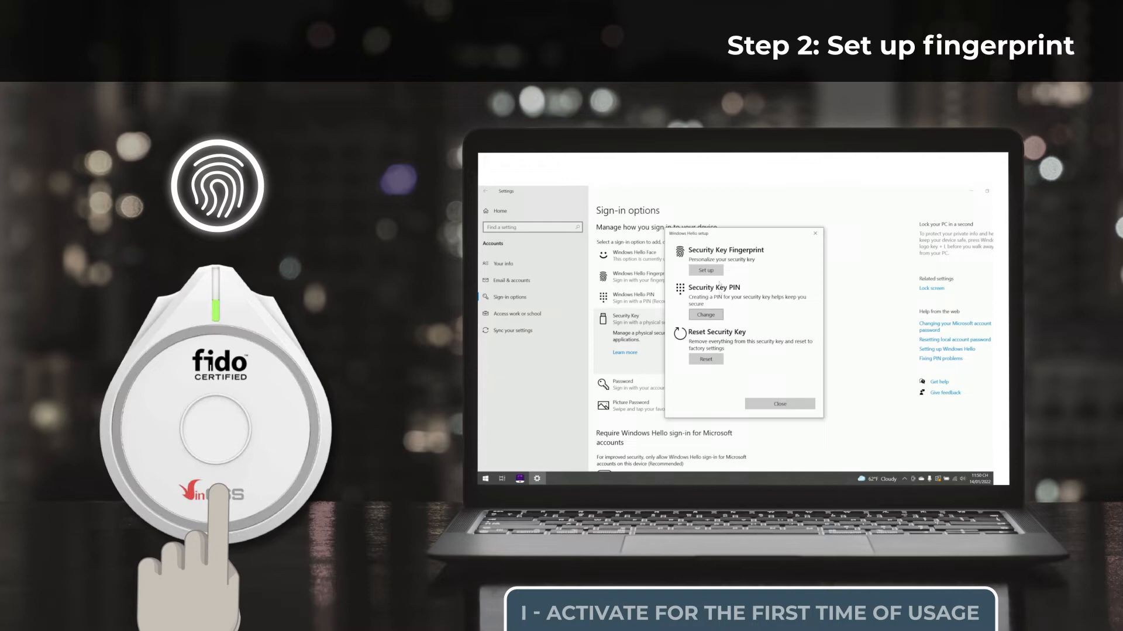
- Start fingerprint setup on the key, confirm the PIN, and touch the sensor repeatedly to enroll
left_click(703, 271)
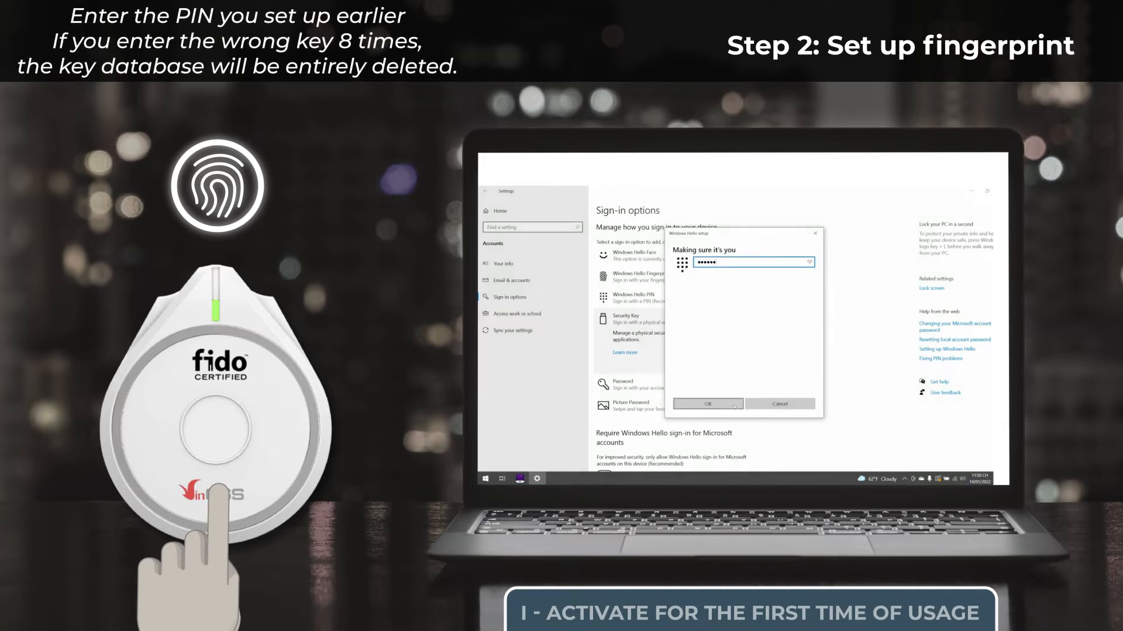
left_click(706, 404)
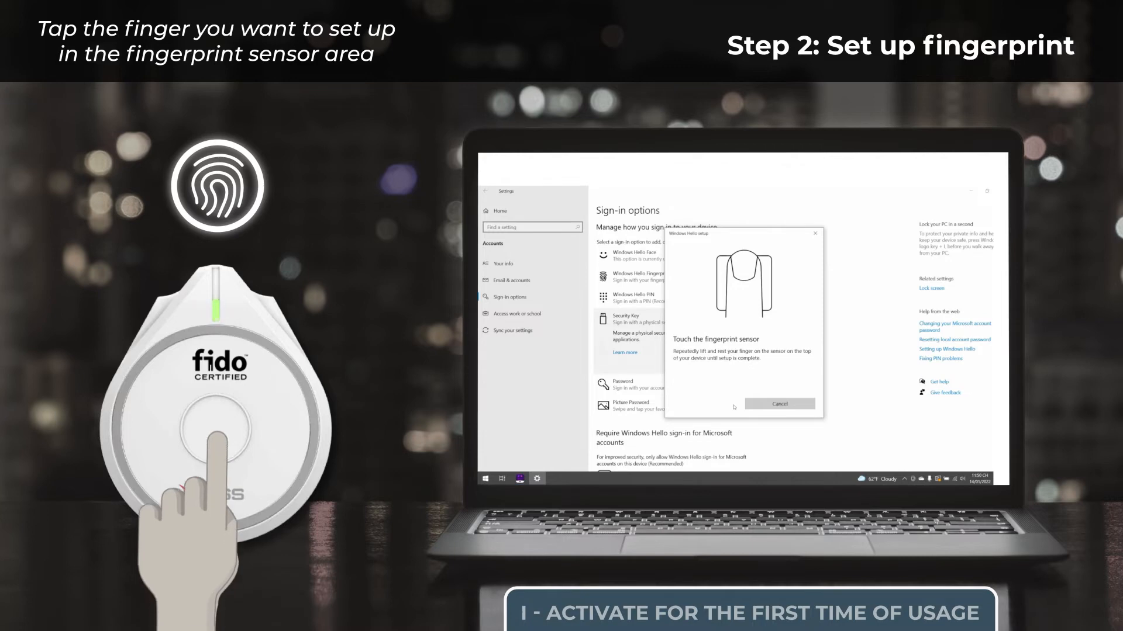
left_click(211, 429)
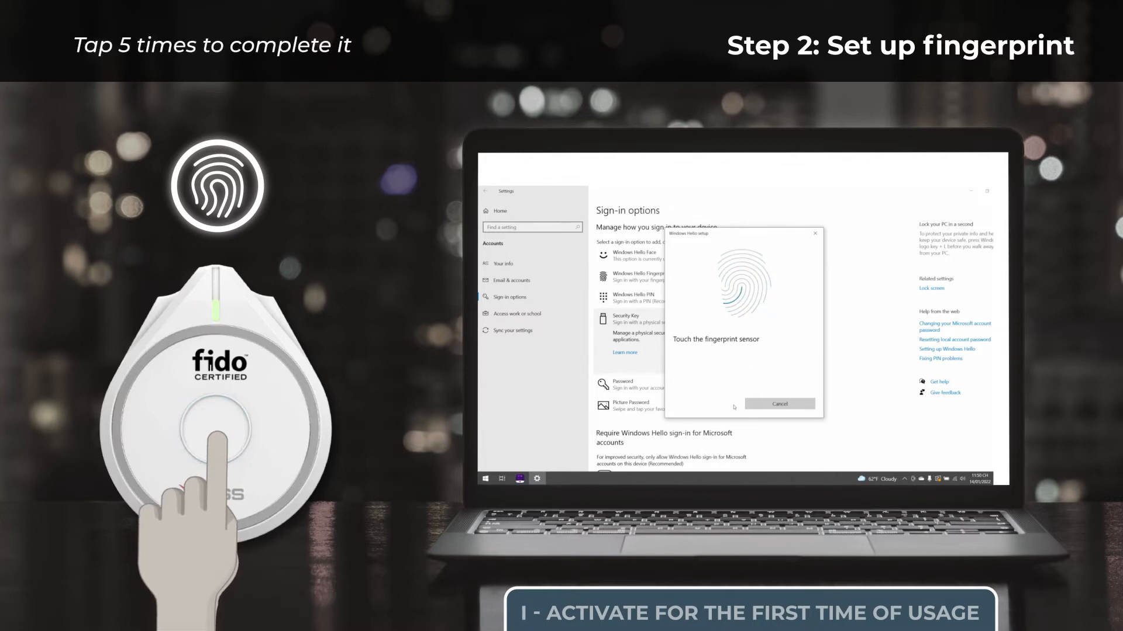
left_click(215, 429)
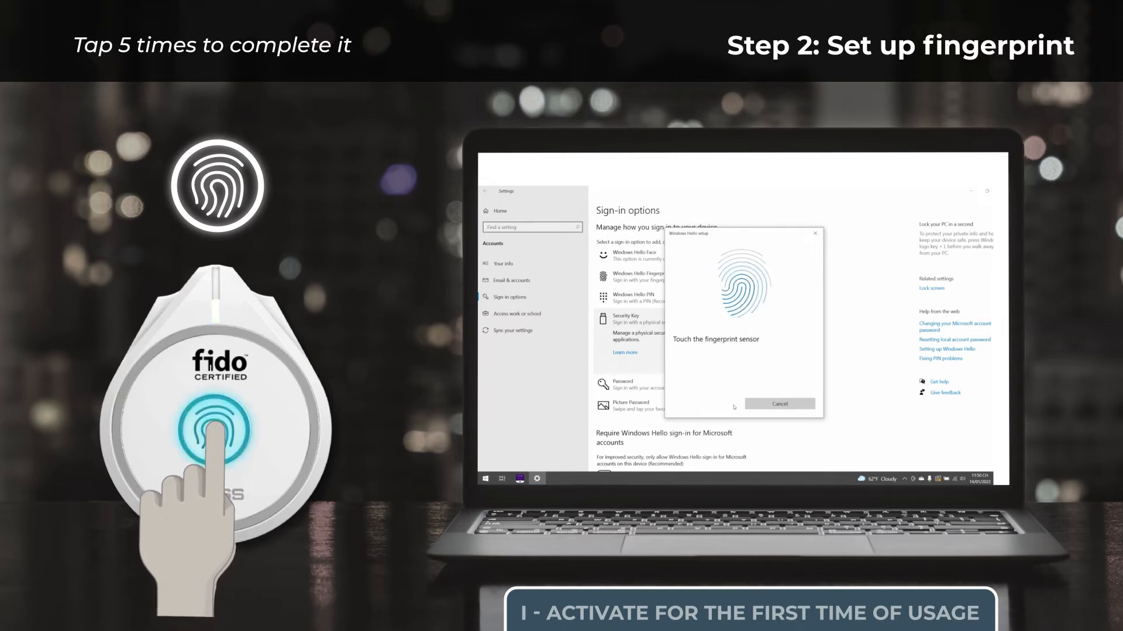
left_click(214, 429)
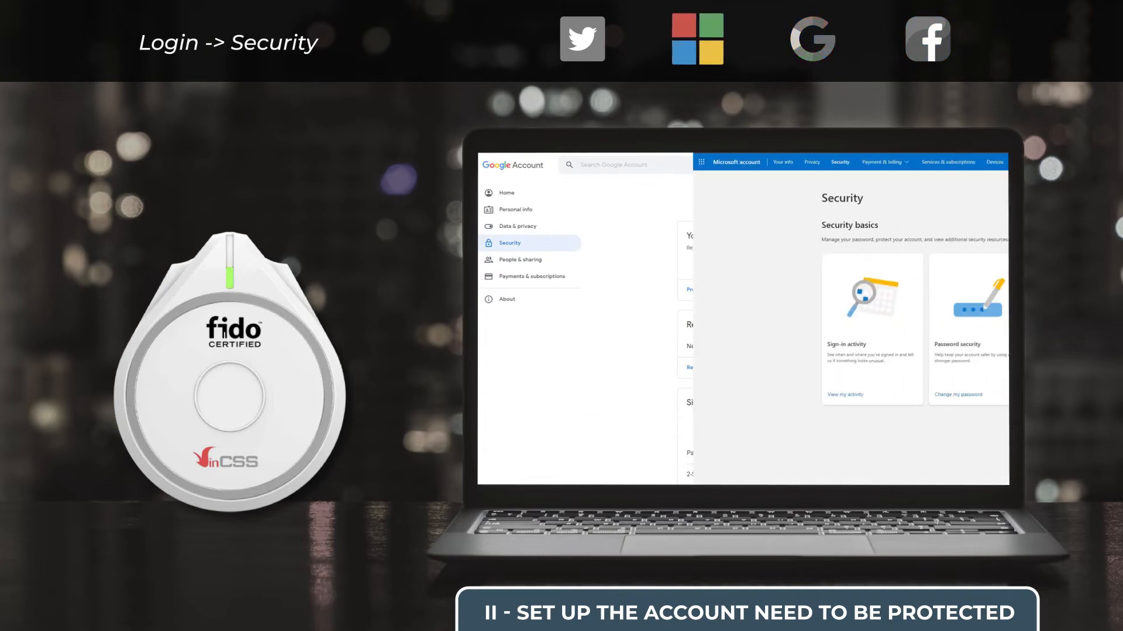
- Go to the Microsoft account website to reach its sign-in page
left_click(581, 39)
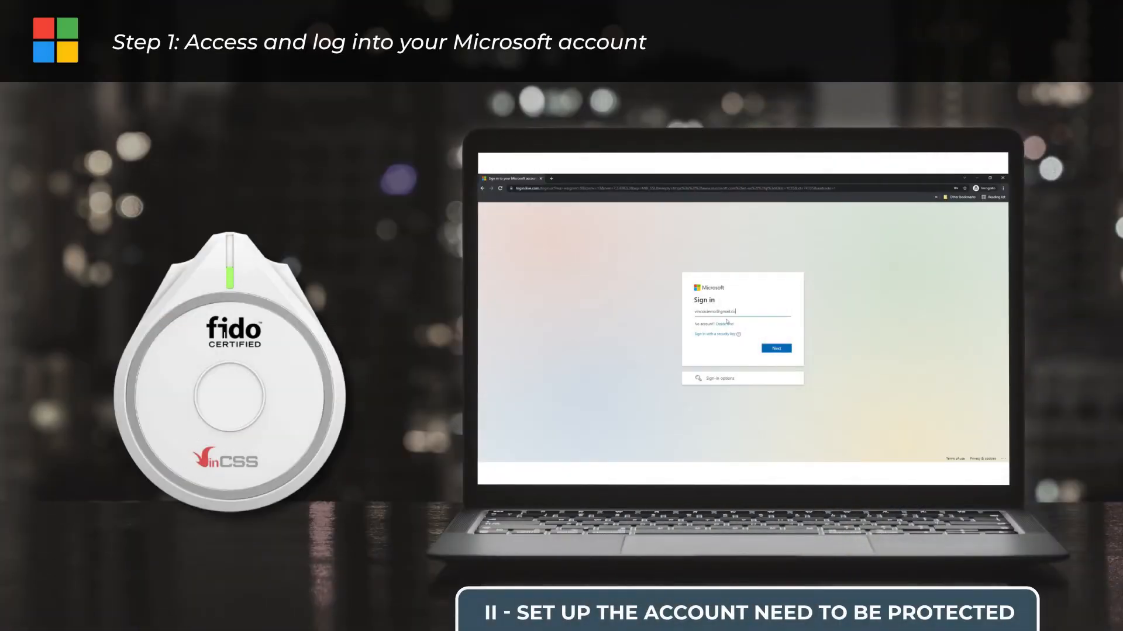
- Submit the account email and then the password to sign in
left_click(775, 348)
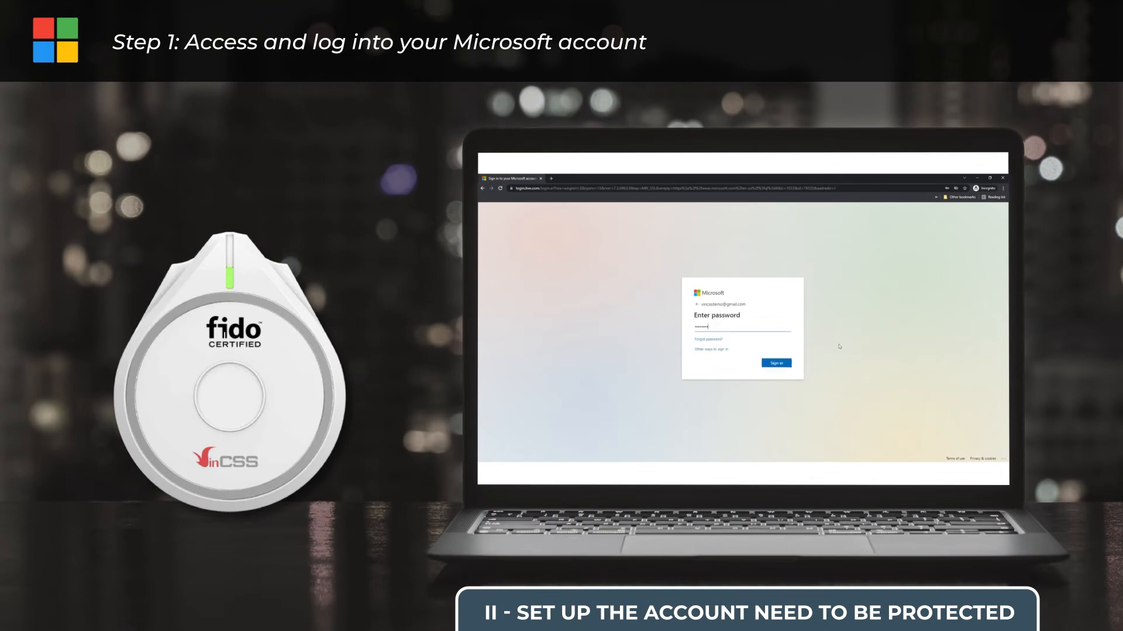
left_click(775, 363)
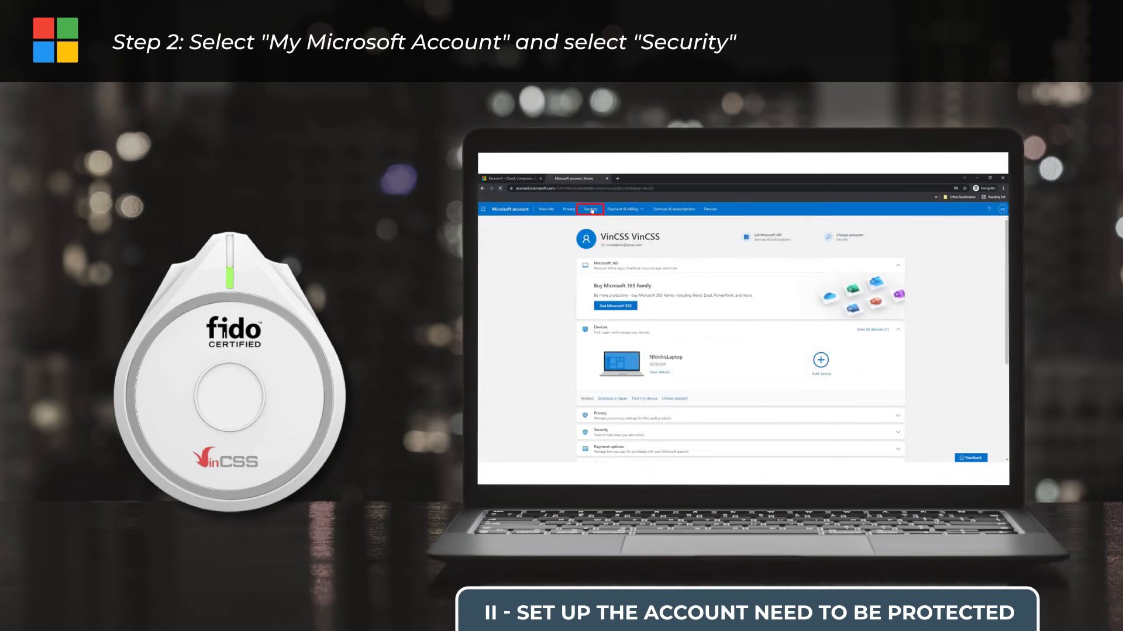
- Via Security > Advanced security options, add a new sign-in method and choose a security key
left_click(590, 209)
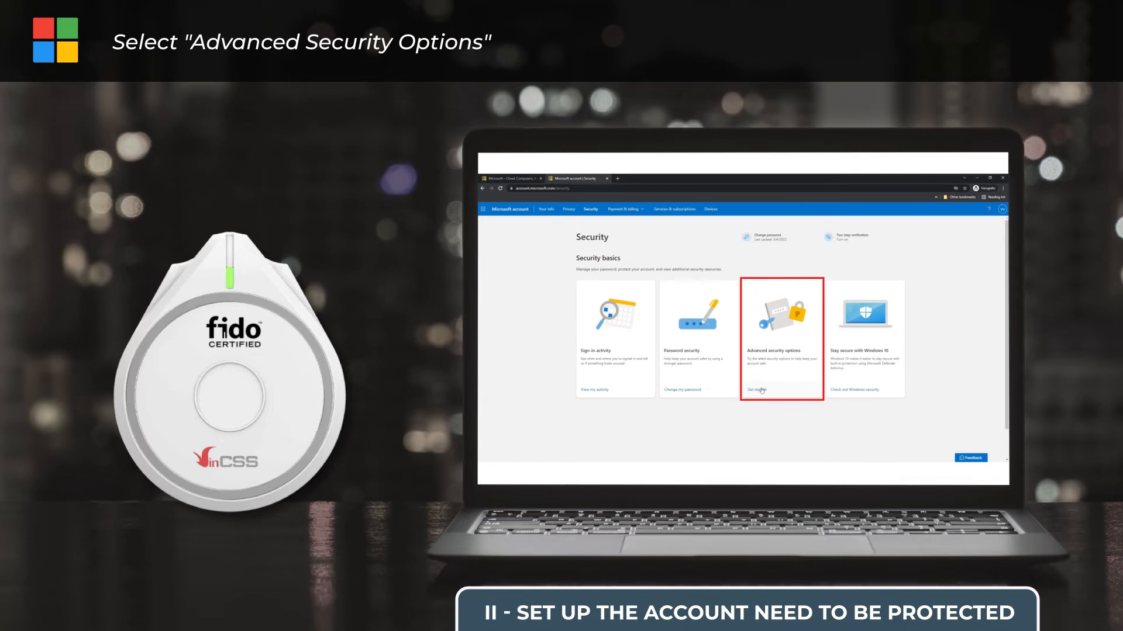
left_click(757, 391)
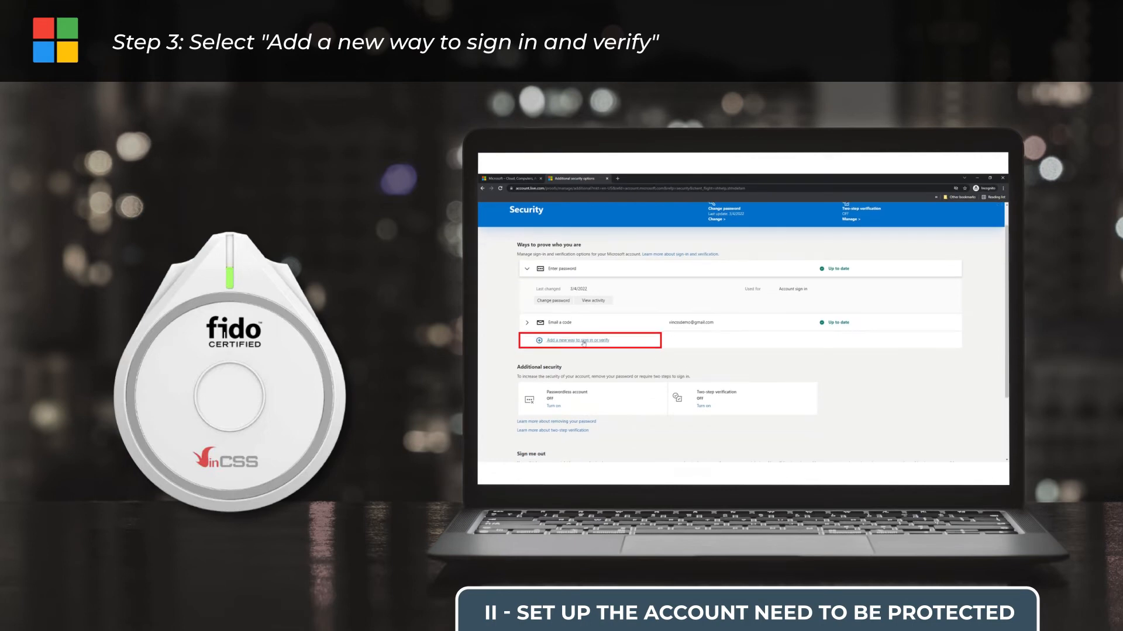
left_click(580, 340)
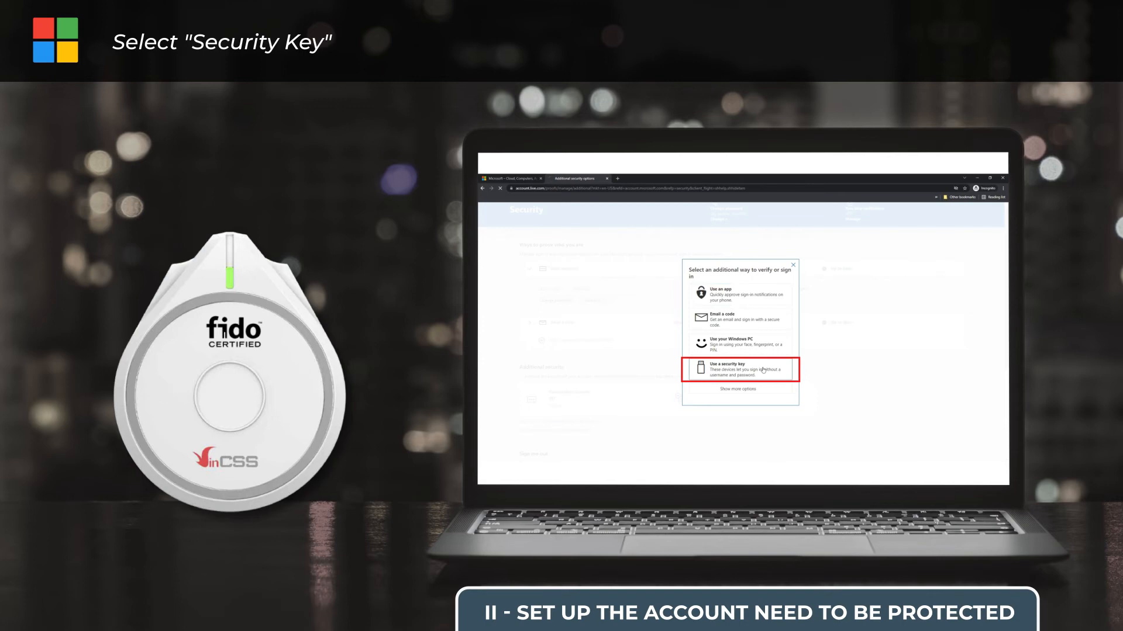
left_click(740, 371)
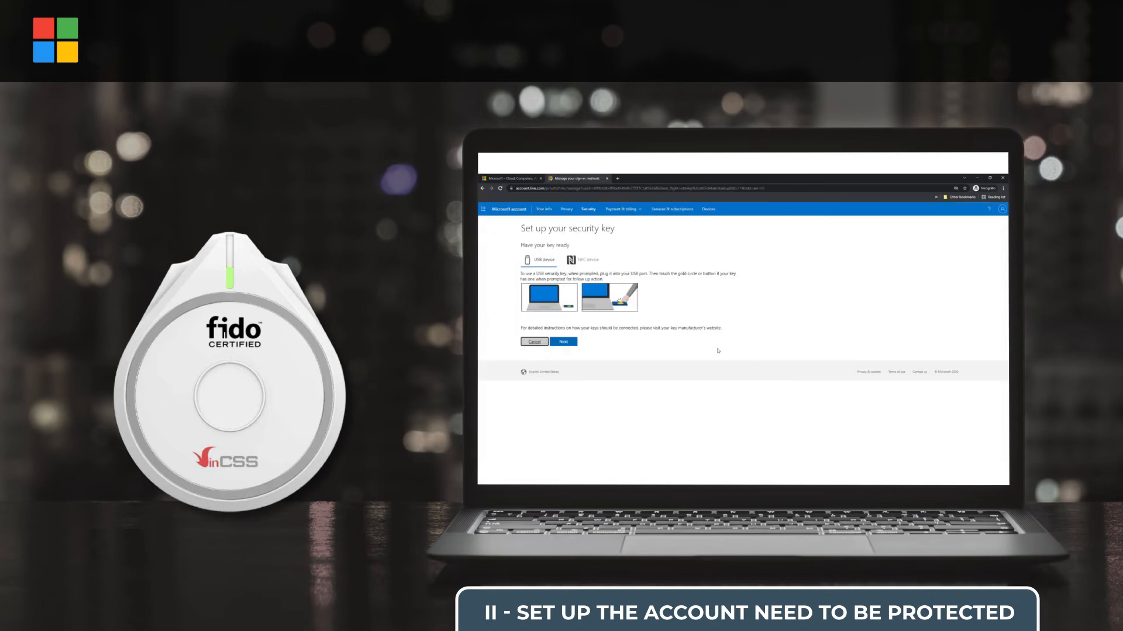
- Proceed through key setup, verify with the fingerprint key, and save its name
left_click(563, 341)
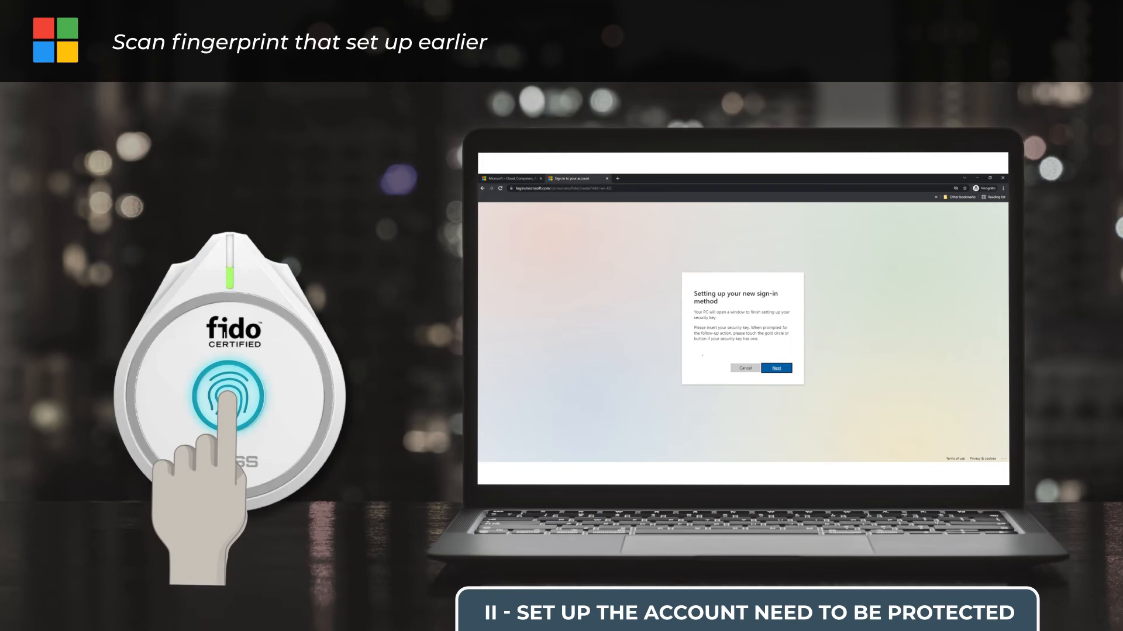
left_click(776, 368)
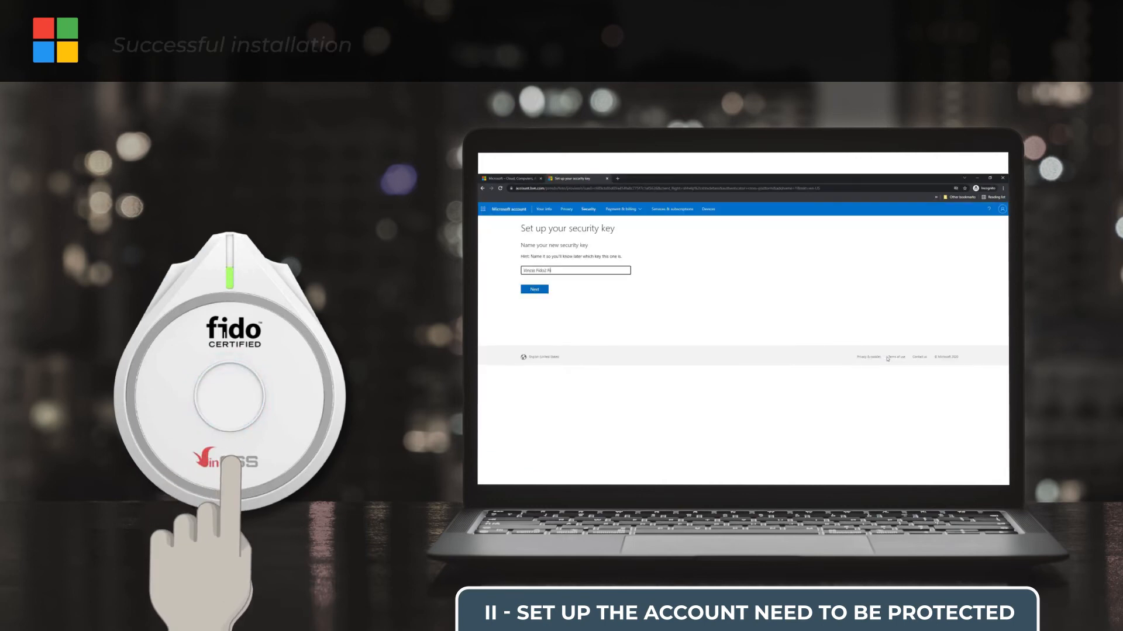
left_click(534, 289)
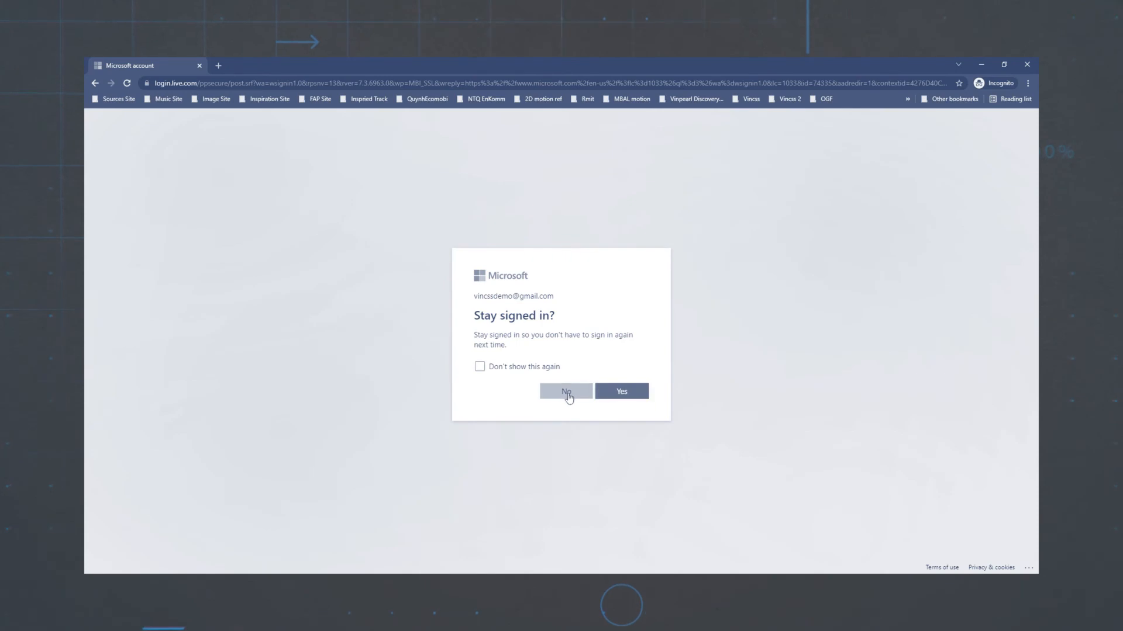
- Answer No to the Stay signed in? prompt
left_click(566, 392)
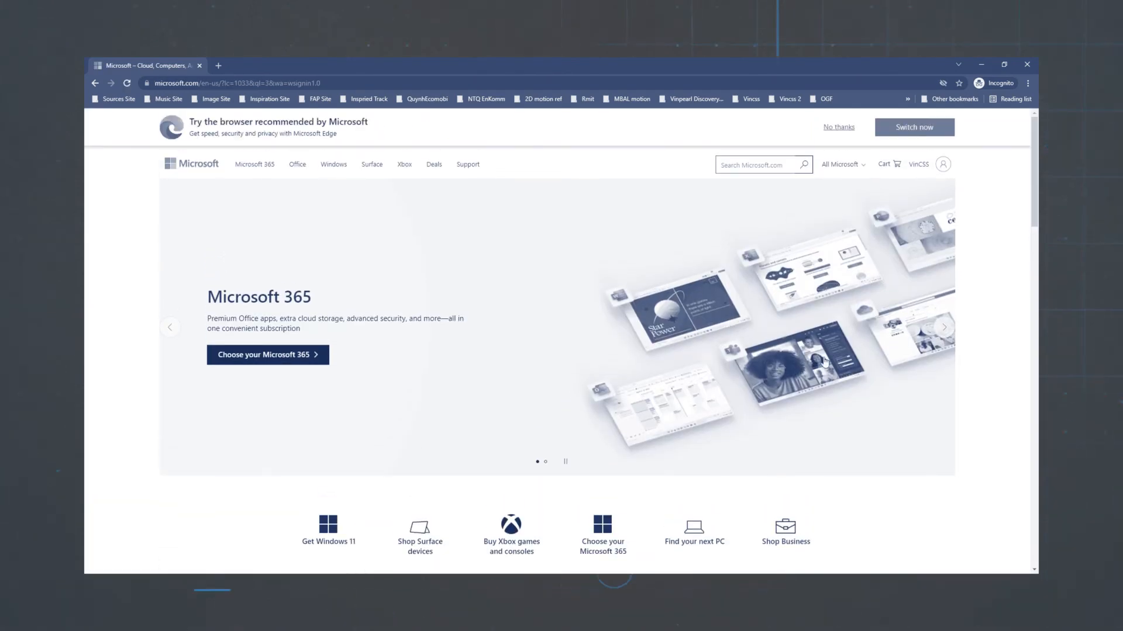